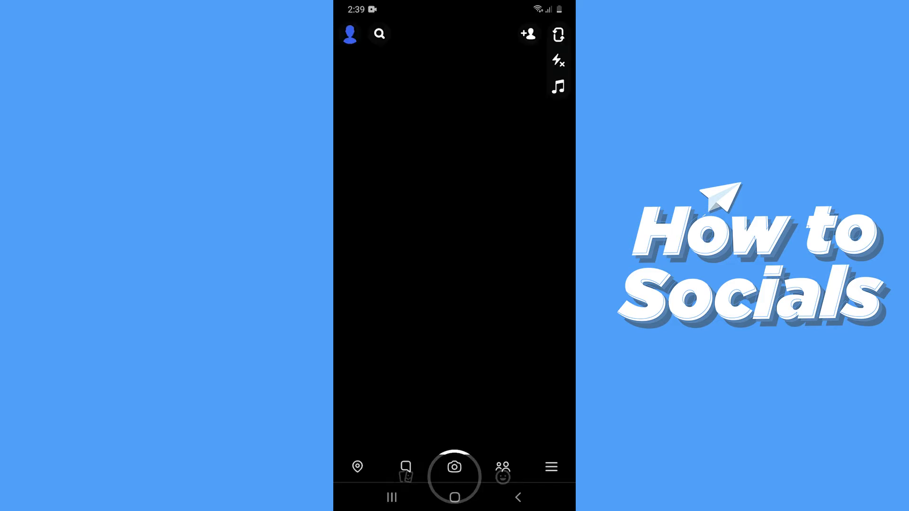
# From the camera screen, reach the Add Friends page via the profile avatar
pyautogui.click(454, 466)
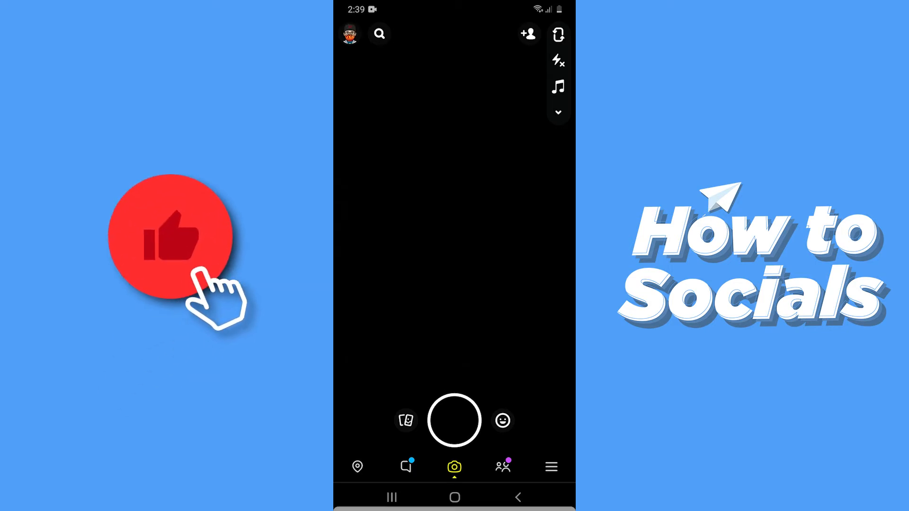
pyautogui.click(350, 34)
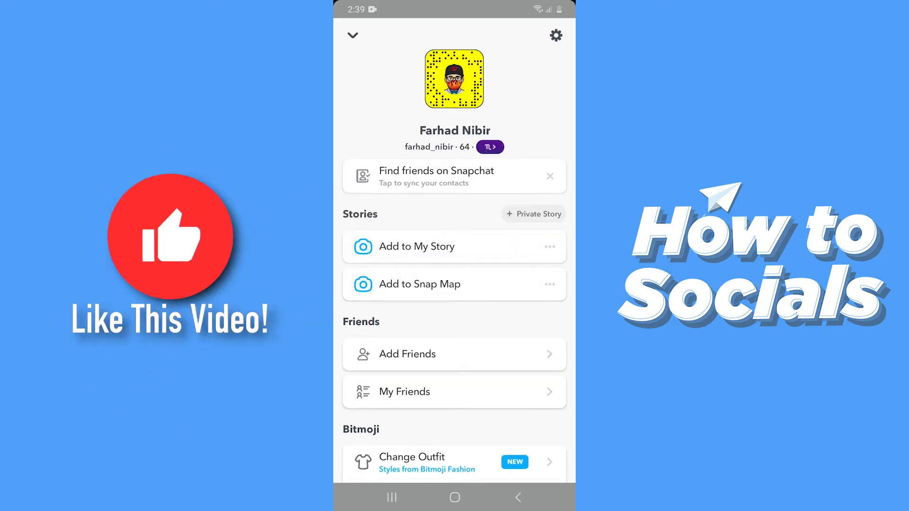
pyautogui.scroll(-3)
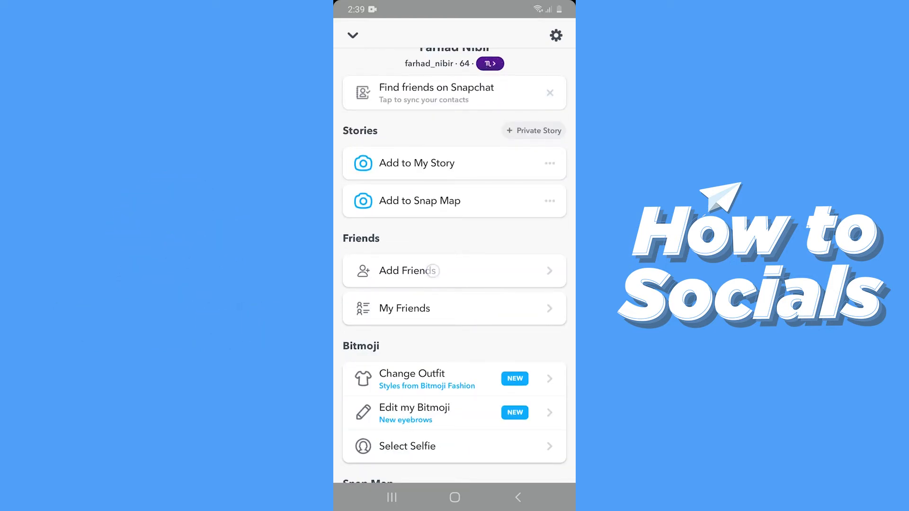
pyautogui.click(454, 270)
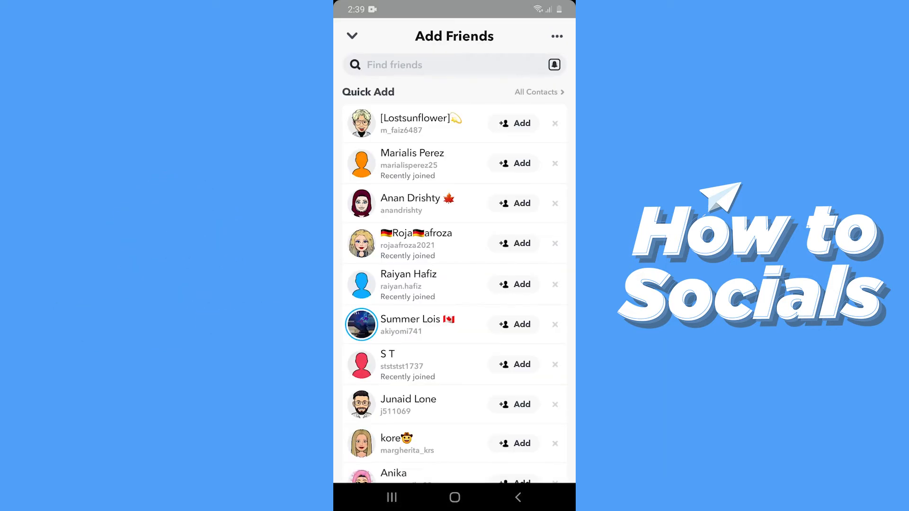
pyautogui.scroll(-3)
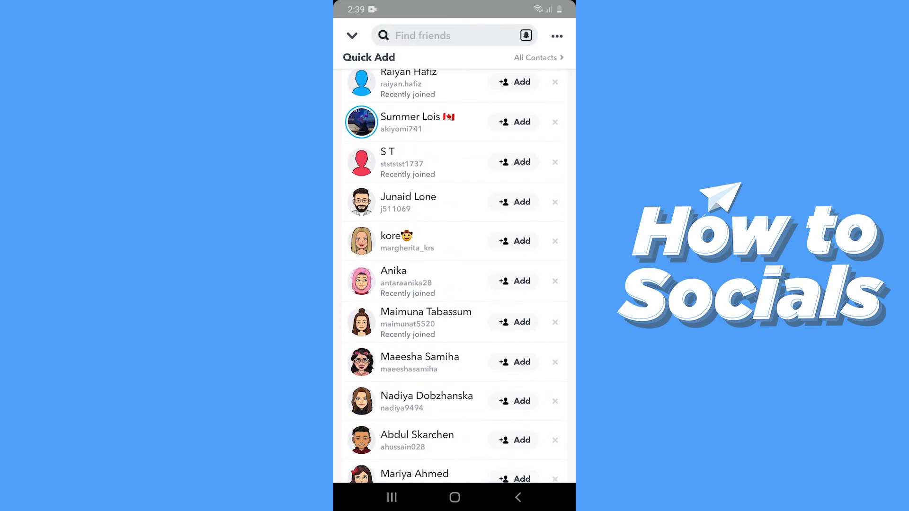
pyautogui.scroll(-3)
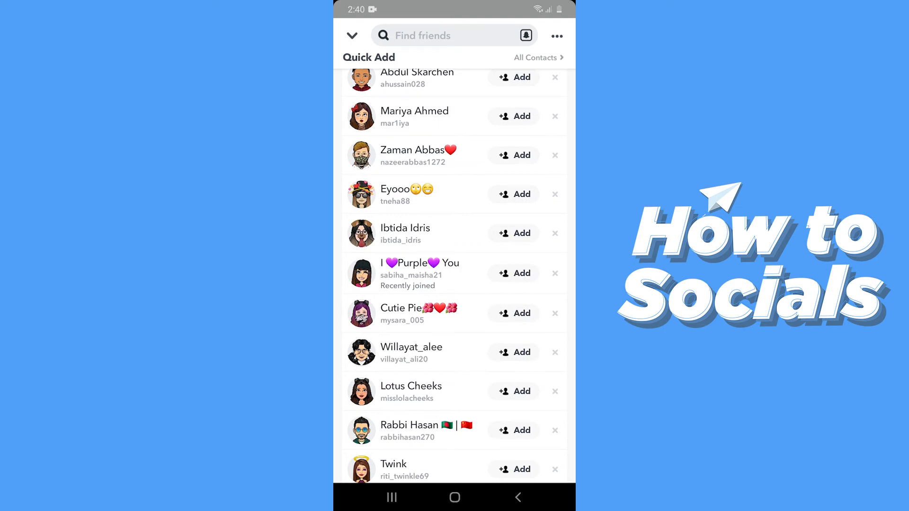
pyautogui.scroll(-3)
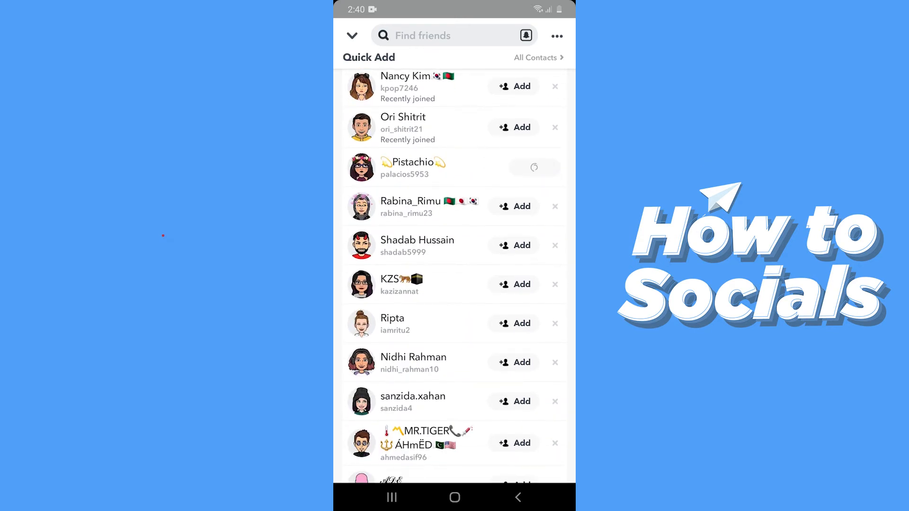
pyautogui.click(521, 167)
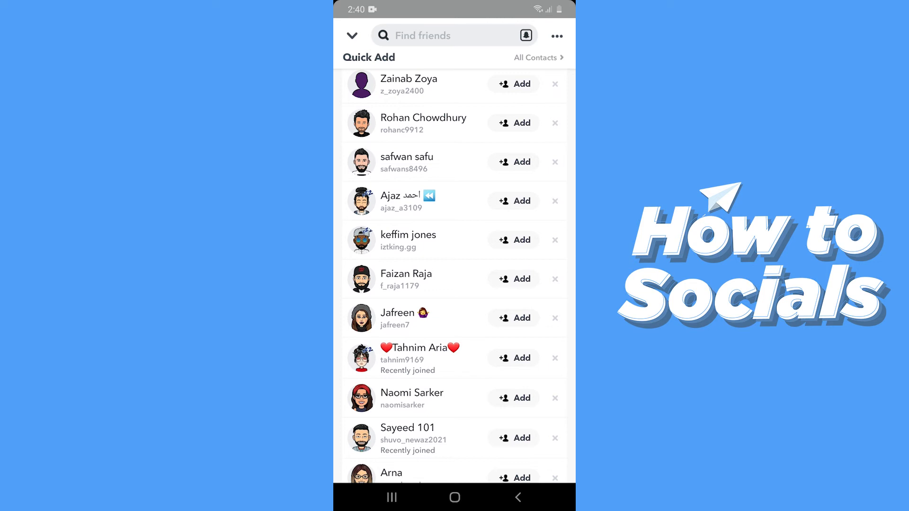
pyautogui.scroll(-3)
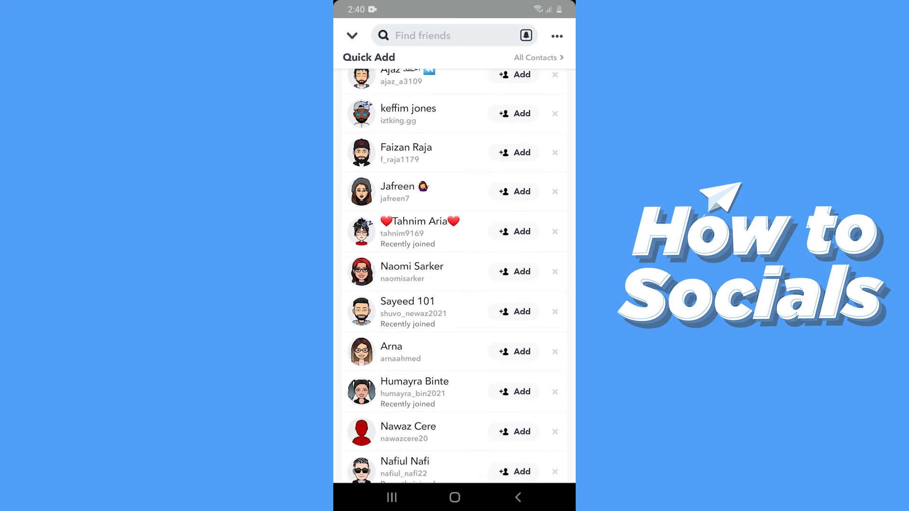
# Add the bespectacled brown-haired Quick Add suggestion, then browse further suggestions below
pyautogui.click(512, 352)
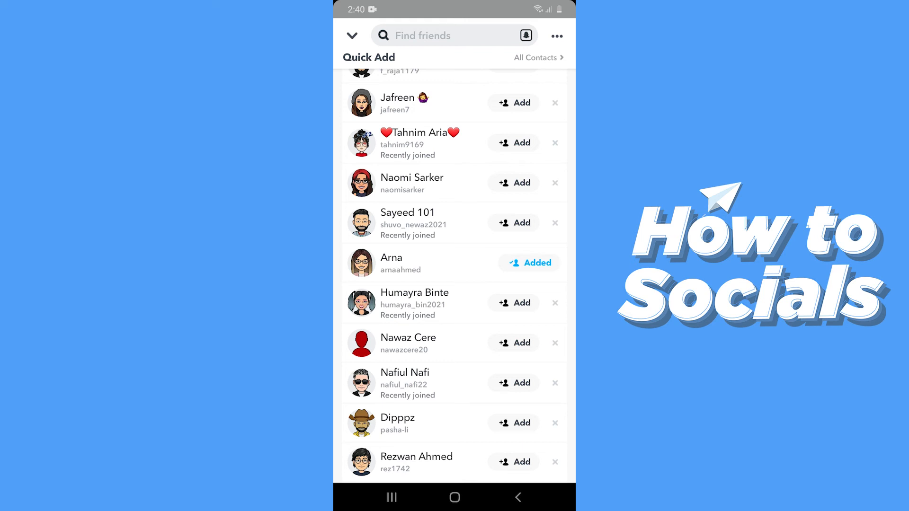
pyautogui.scroll(-3)
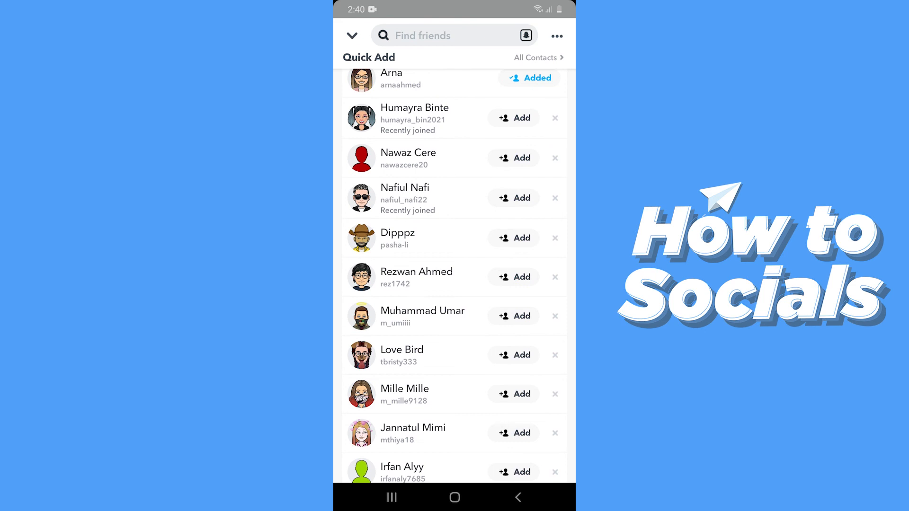
pyautogui.scroll(-3)
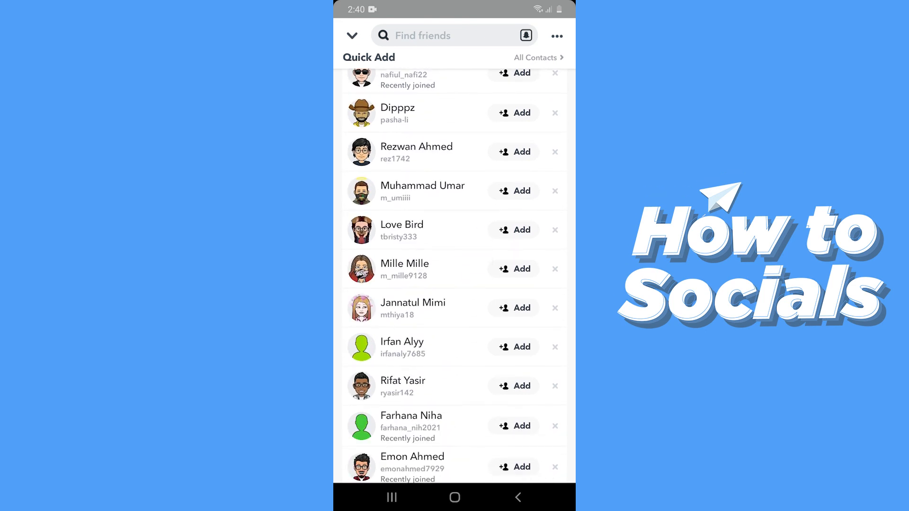
pyautogui.scroll(-3)
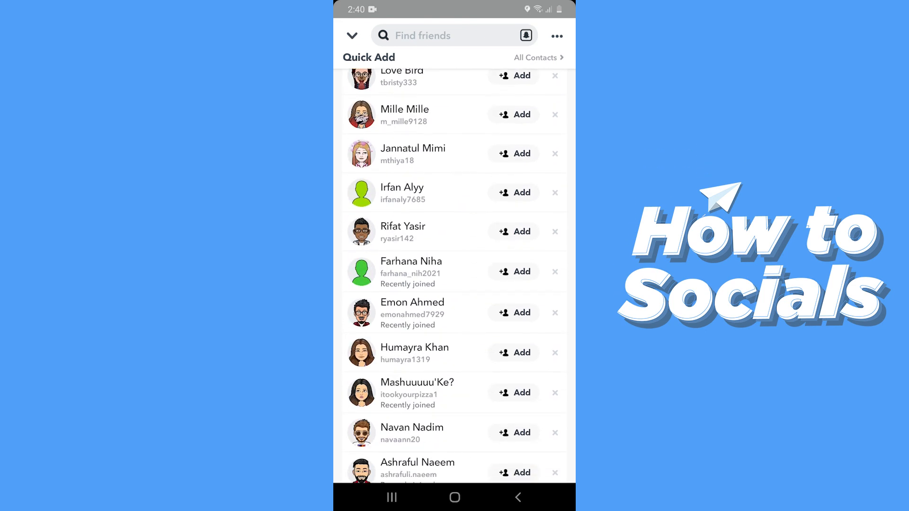
pyautogui.scroll(-3)
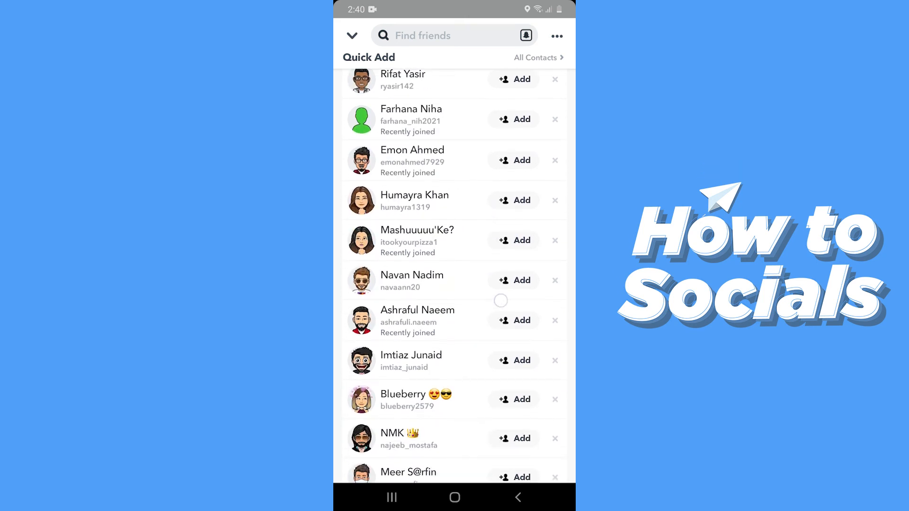
pyautogui.scroll(-3)
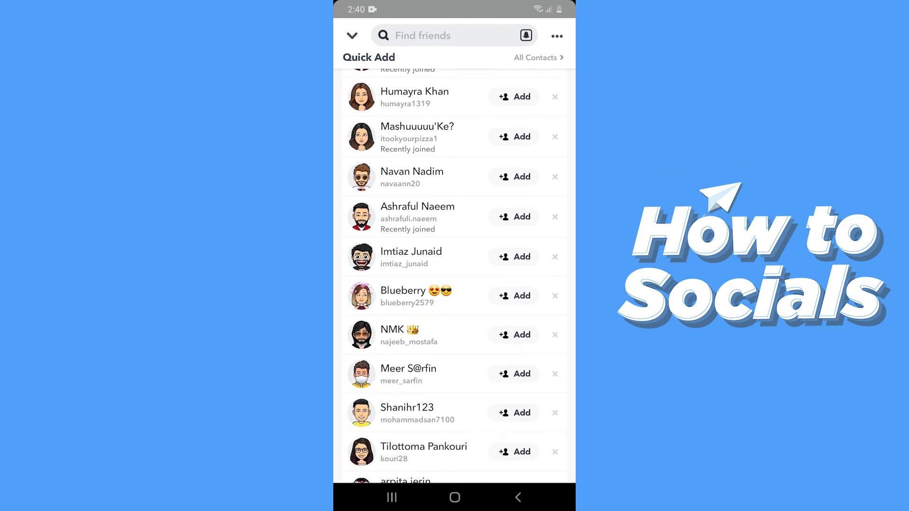